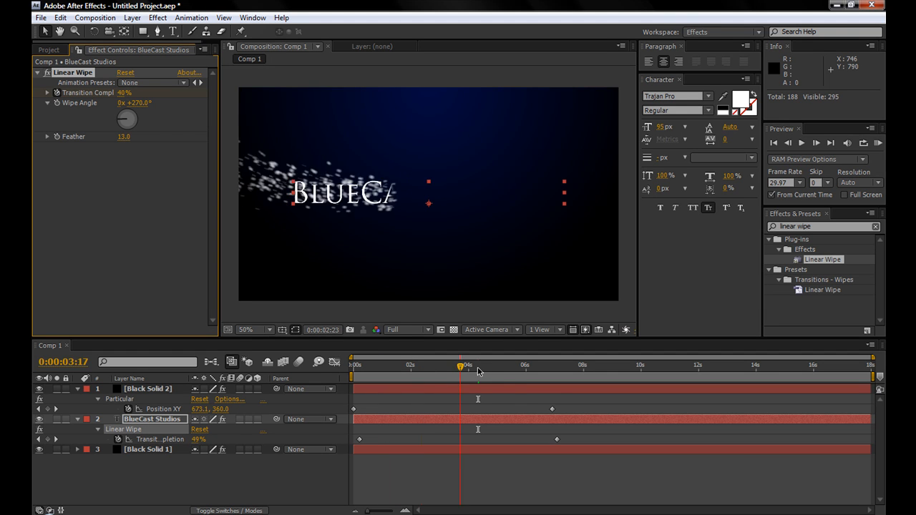
# - Preview the Linear Wipe title reveal, then select Black Solid 2 to show its Particular controls
pyautogui.moveTo(461, 367); pyautogui.dragTo(512, 367)
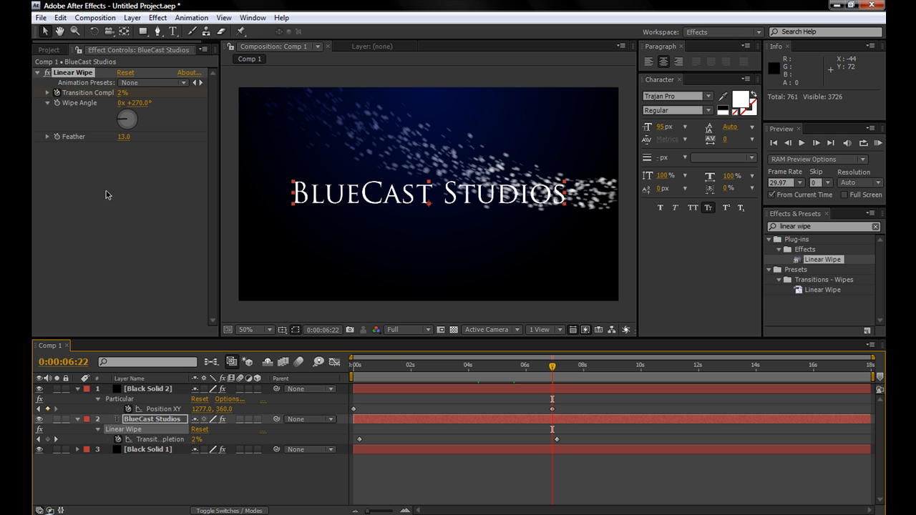
pyautogui.moveTo(160, 241)
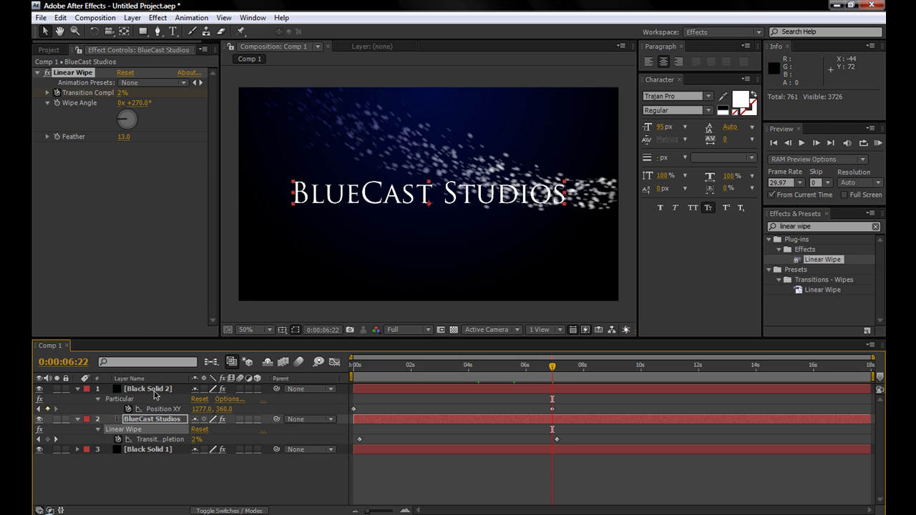
pyautogui.click(146, 390)
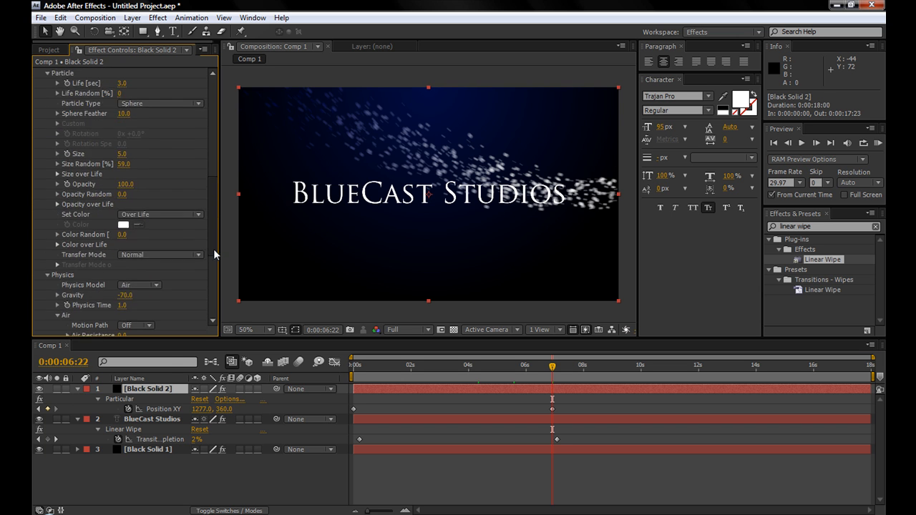
# - Raise the Turbulence Field's Affect Position under Physics > Air so particles swirl harder
pyautogui.scroll(-3)
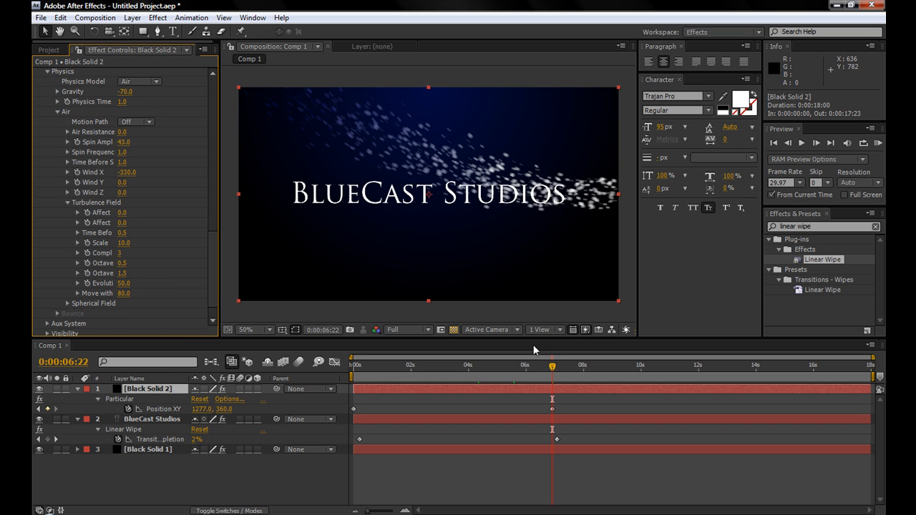
pyautogui.moveTo(553, 370)
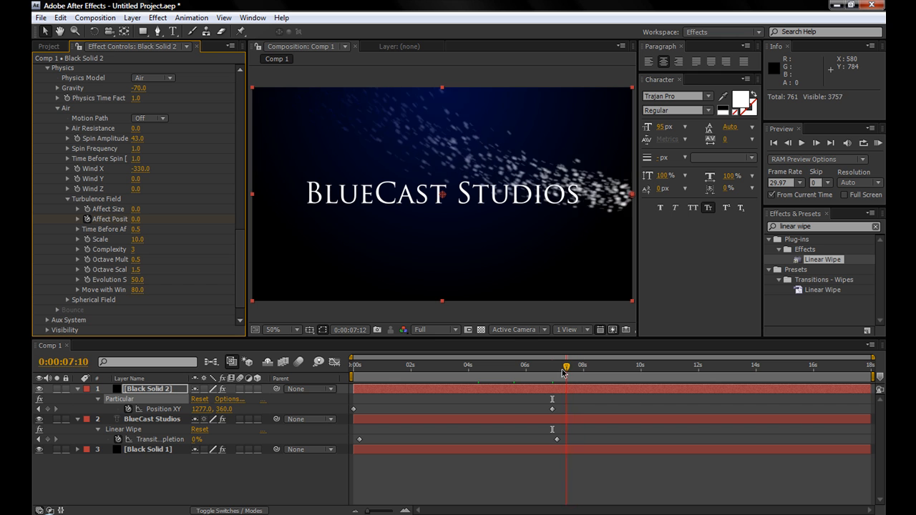
pyautogui.click(570, 376)
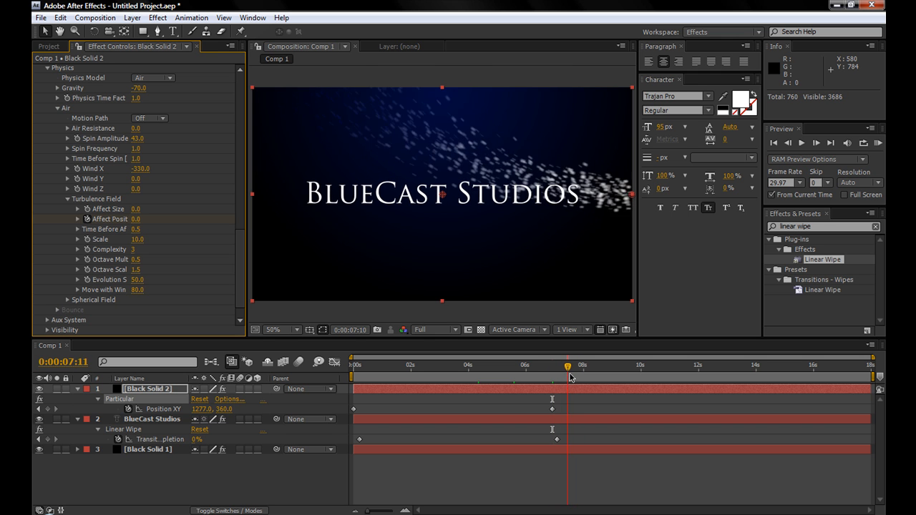
pyautogui.moveTo(570, 376); pyautogui.dragTo(556, 376)
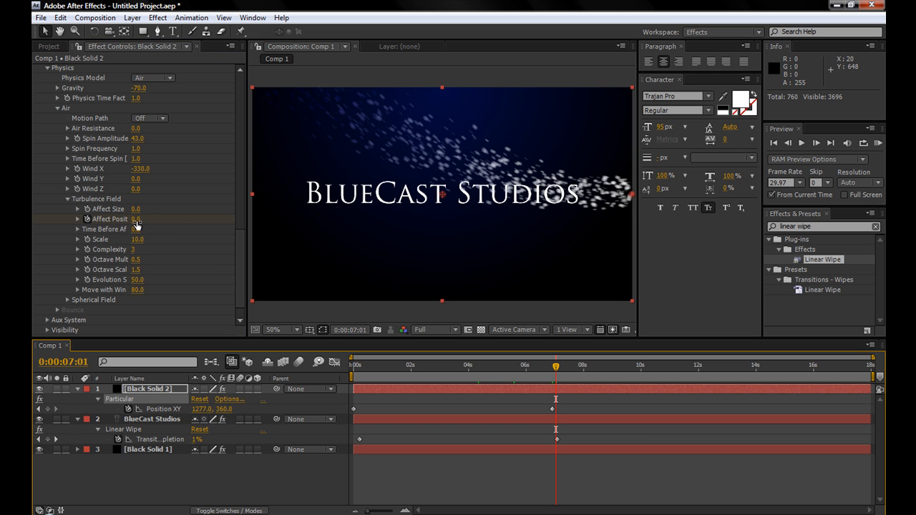
pyautogui.moveTo(136, 219); pyautogui.dragTo(198, 220)
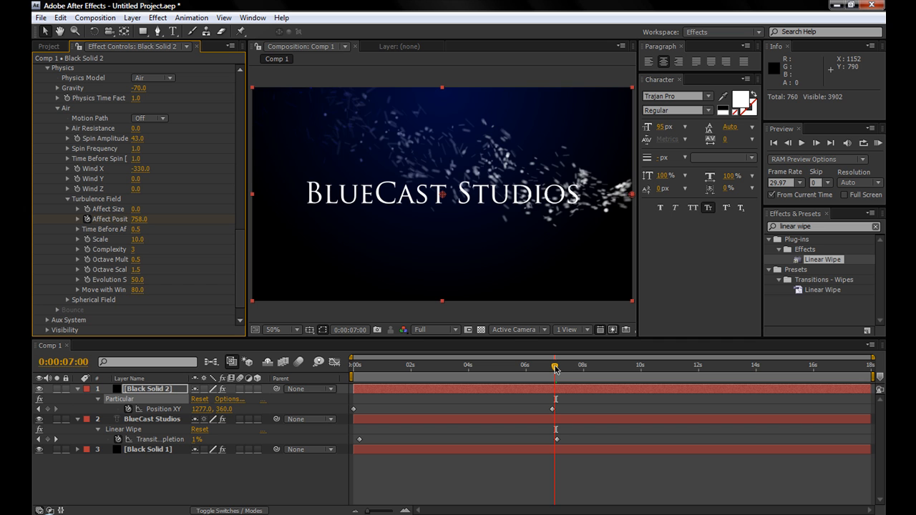
# - Scrub the timeline to preview the stronger turbulent swirl across the title
pyautogui.moveTo(556, 366); pyautogui.dragTo(553, 365)
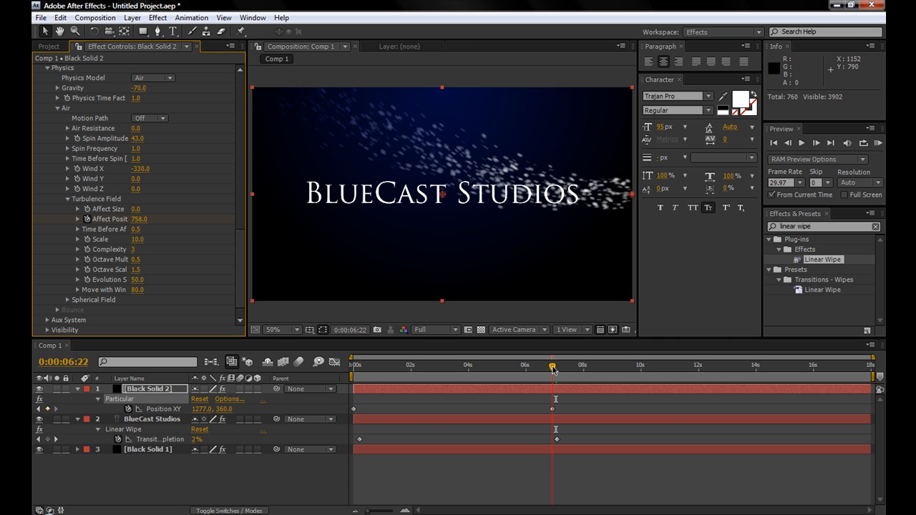
pyautogui.moveTo(552, 366); pyautogui.dragTo(567, 365)
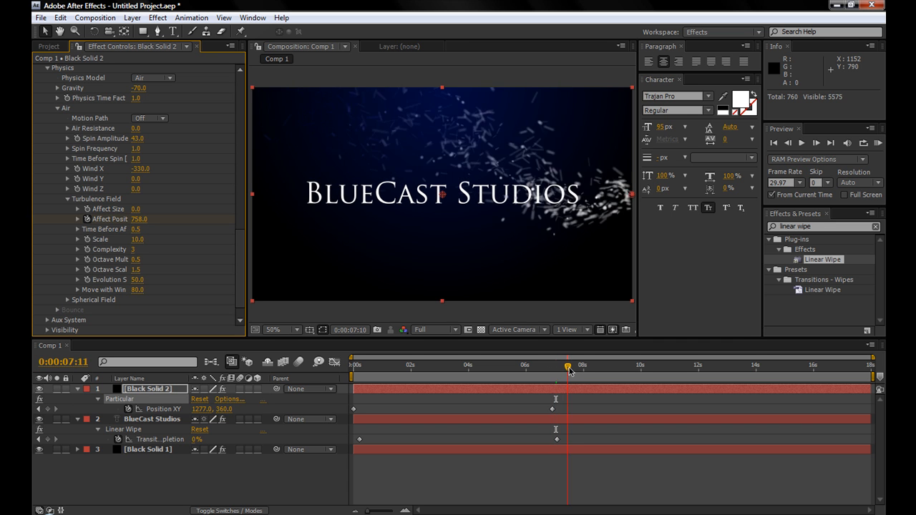
pyautogui.moveTo(567, 365); pyautogui.dragTo(600, 365)
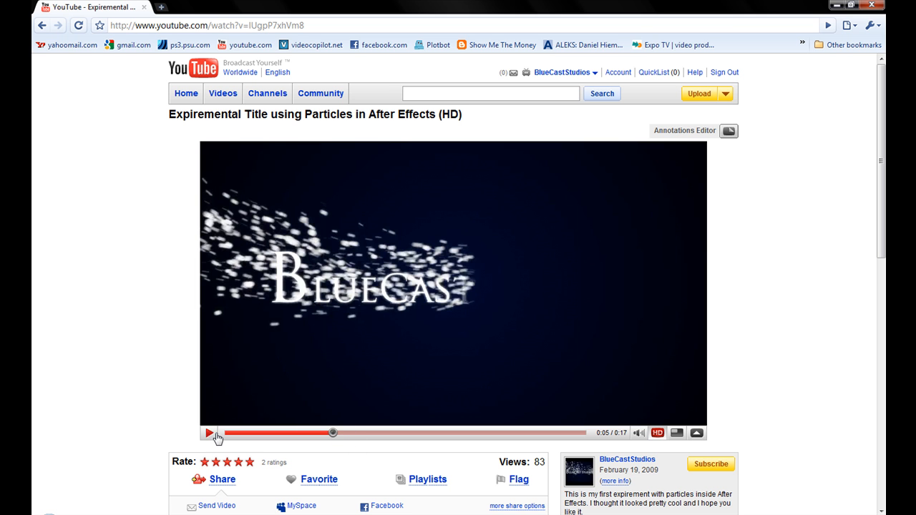
# - Play the 'Experimental Title using Particles' YouTube video as a reference
pyautogui.click(209, 433)
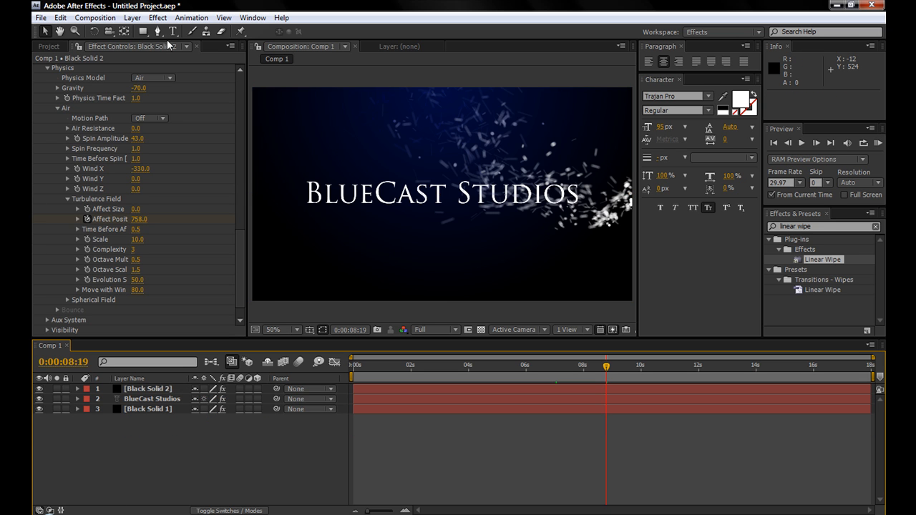
# - Draw two thin white Pen-tool lines as shape layers above and below the title
pyautogui.click(146, 33)
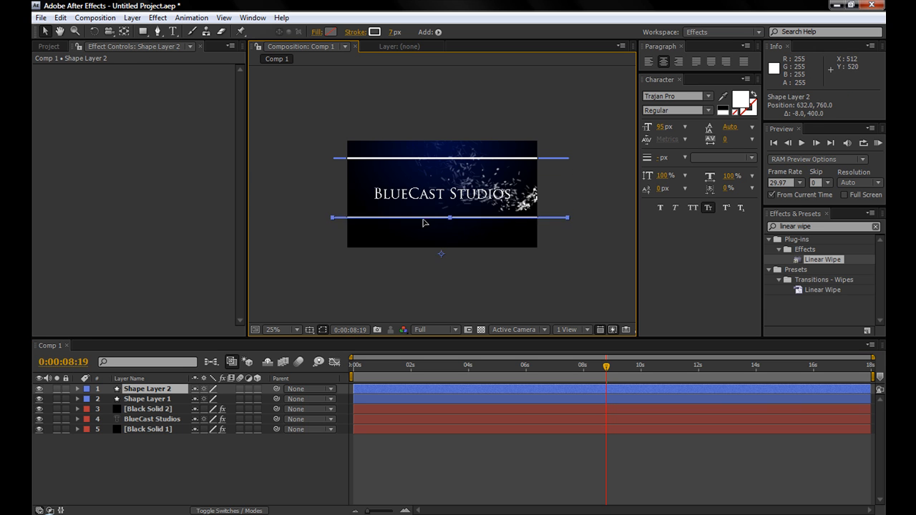
pyautogui.moveTo(449, 217); pyautogui.dragTo(449, 232)
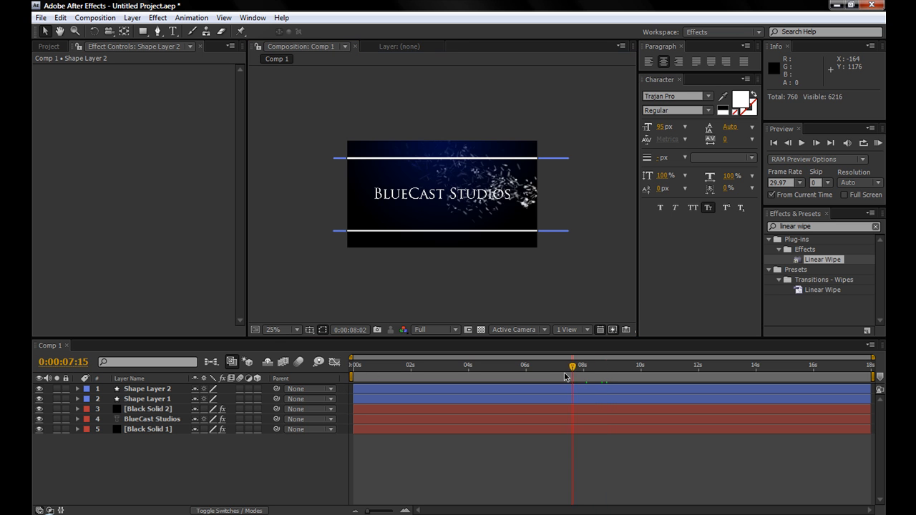
# - Keyframe the lower line's Position so it slides in from the left, then select the upper line
pyautogui.click(557, 372)
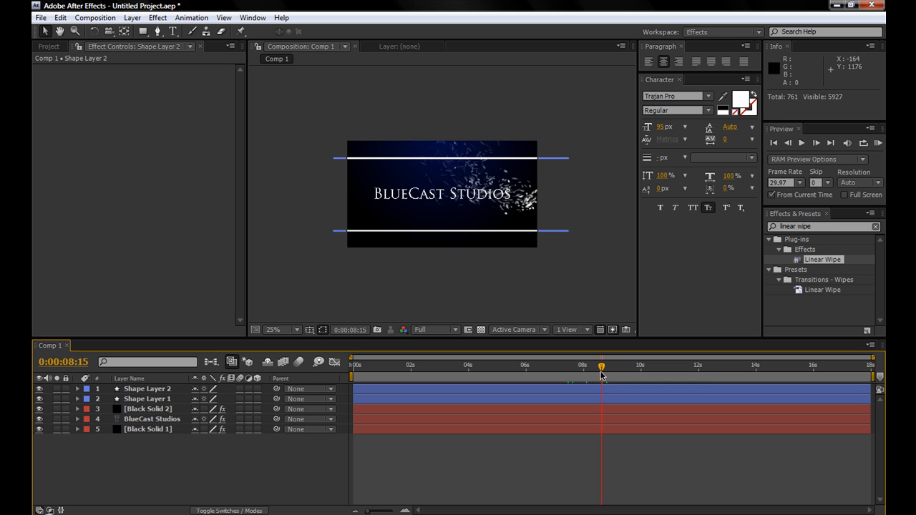
pyautogui.moveTo(590, 367)
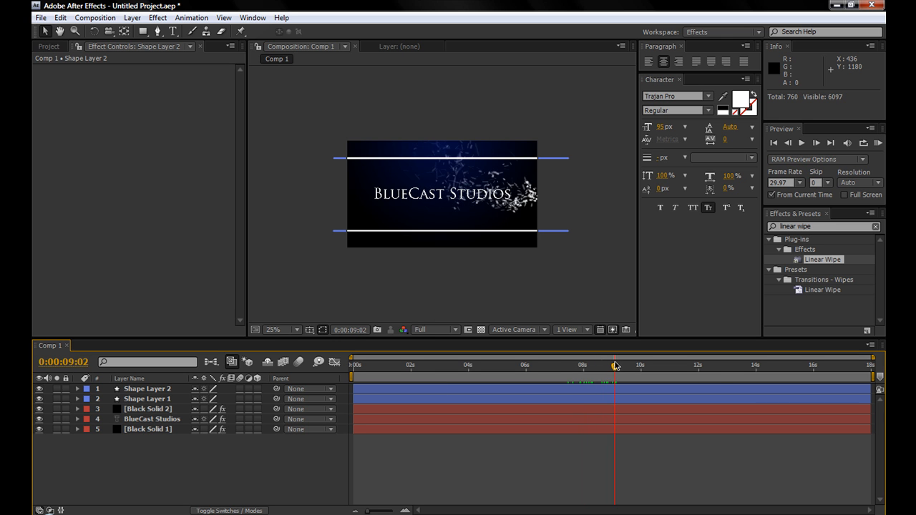
pyautogui.click(146, 389)
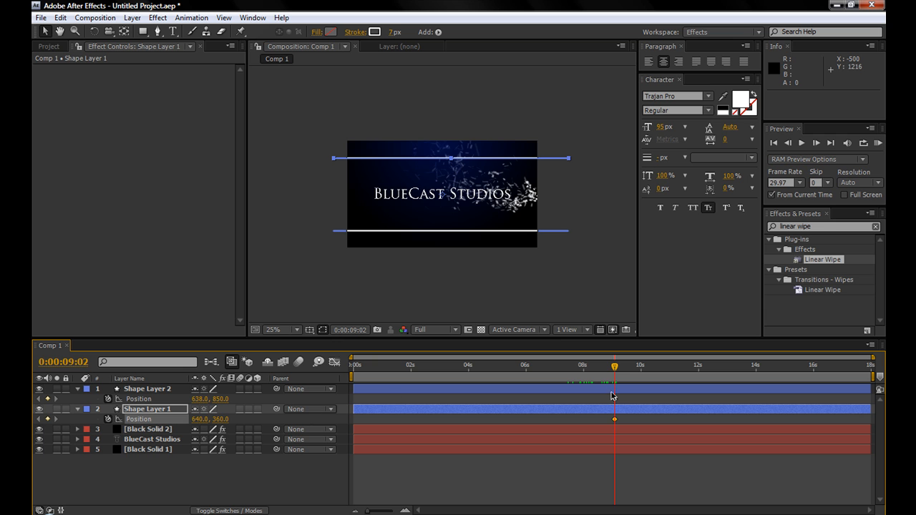
pyautogui.moveTo(614, 370)
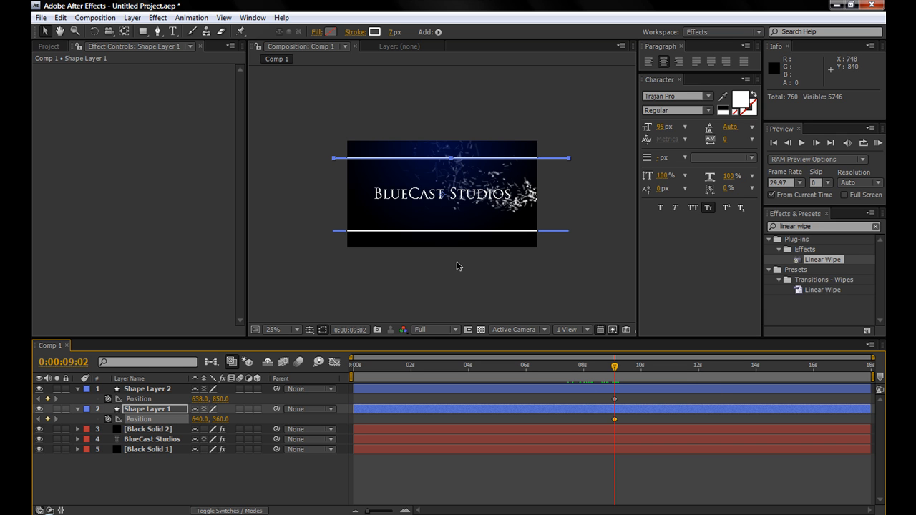
pyautogui.moveTo(450, 234)
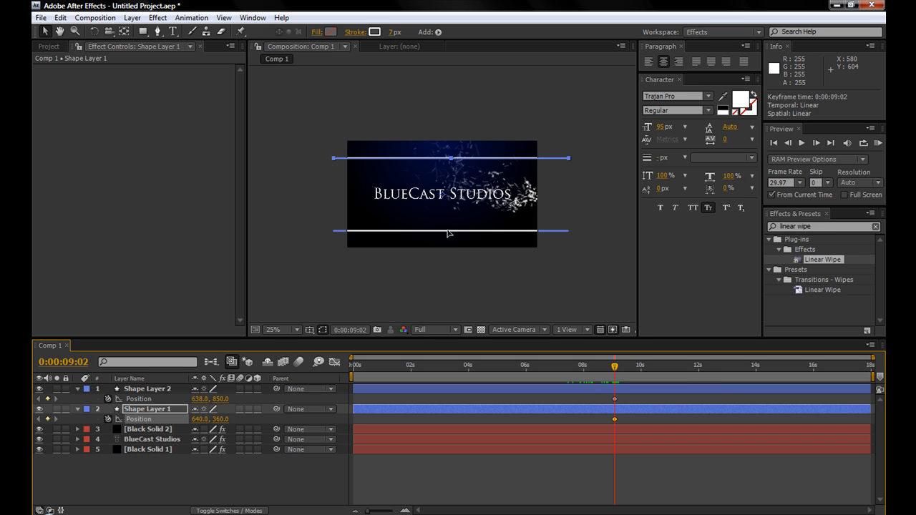
pyautogui.moveTo(450, 229); pyautogui.dragTo(246, 229)
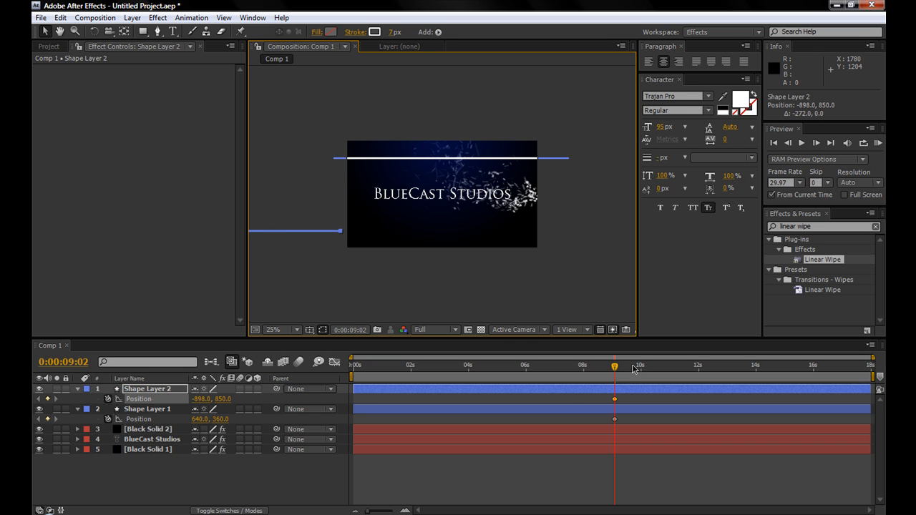
pyautogui.click(146, 409)
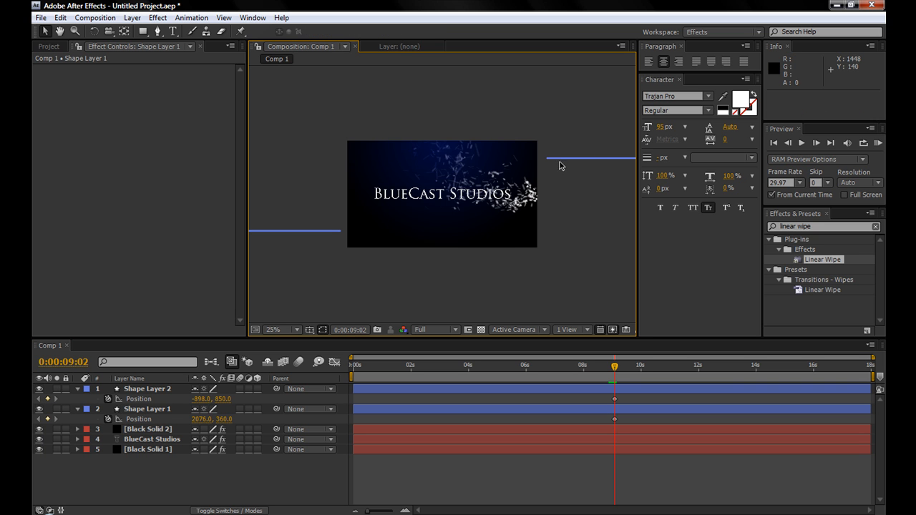
# - Keyframe the upper line sliding in from the opposite side and preview both lines meeting
pyautogui.moveTo(614, 365); pyautogui.dragTo(630, 366)
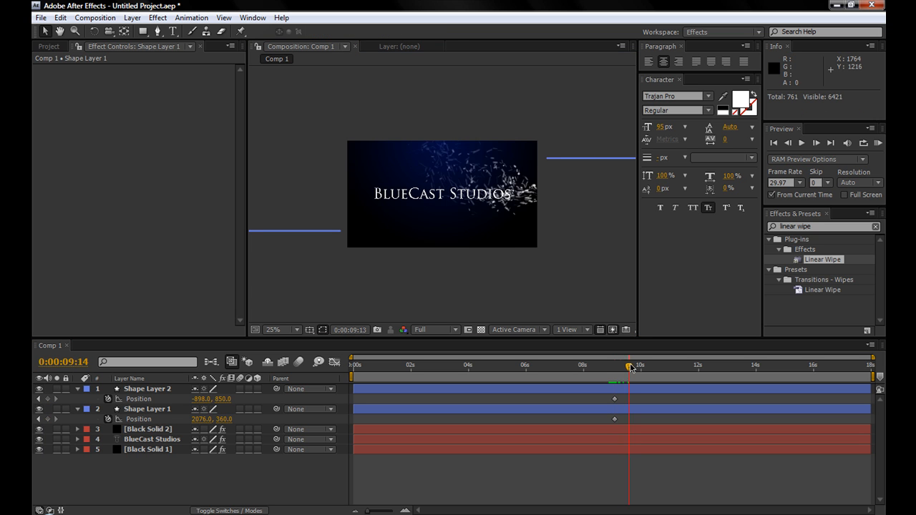
pyautogui.click(148, 409)
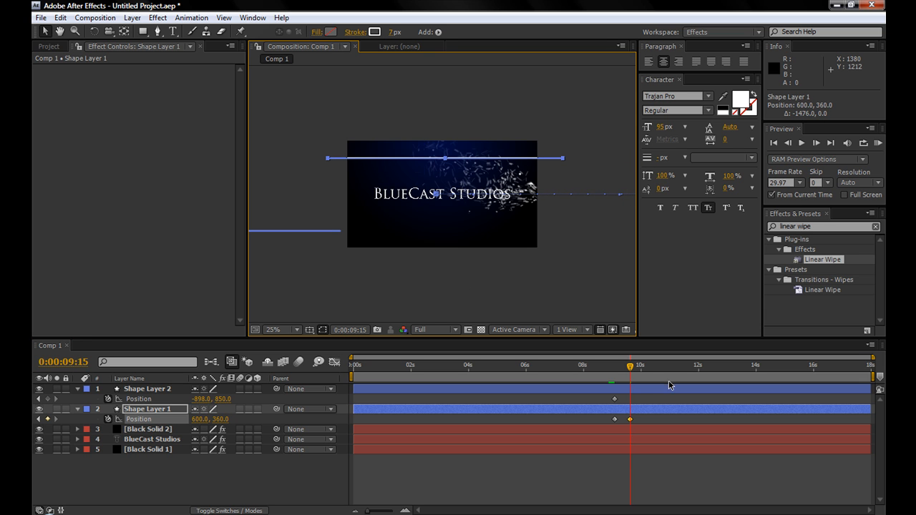
pyautogui.click(152, 389)
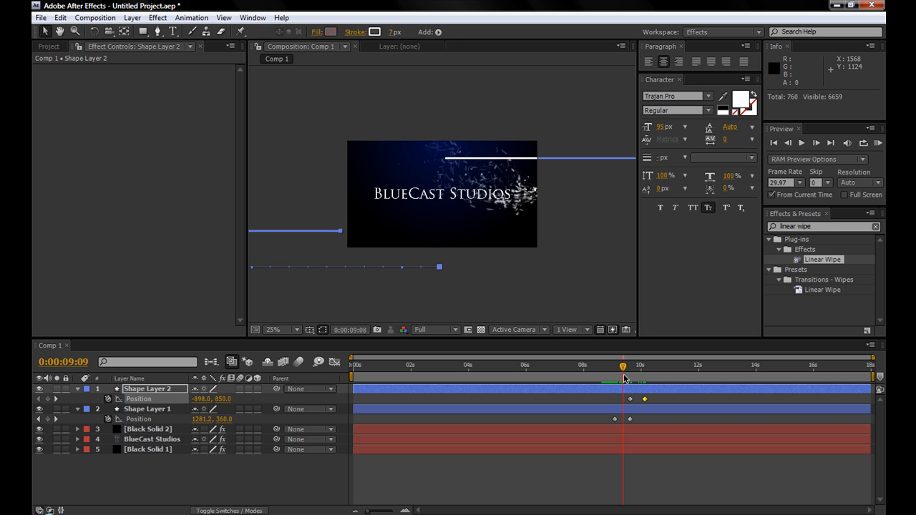
pyautogui.moveTo(623, 367); pyautogui.dragTo(630, 367)
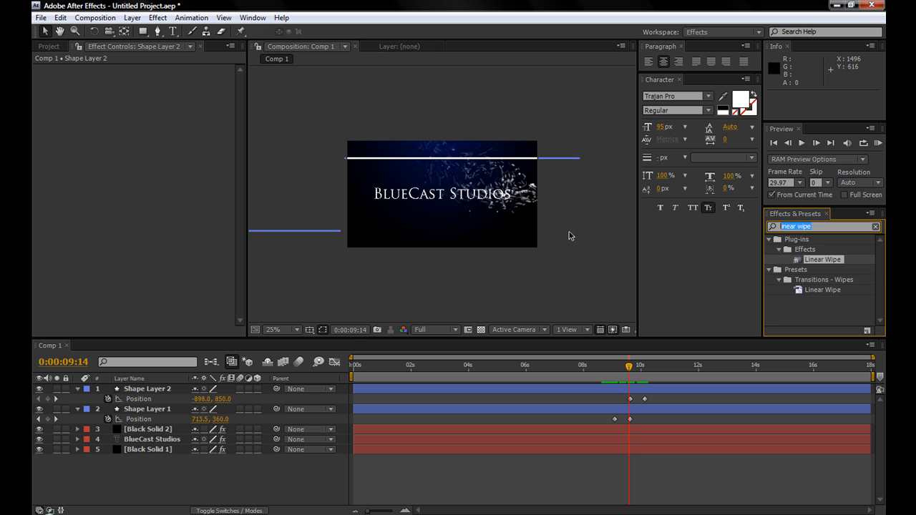
# - Search 'glow' and apply the Glow effect to Shape Layer 2
pyautogui.write('glow')
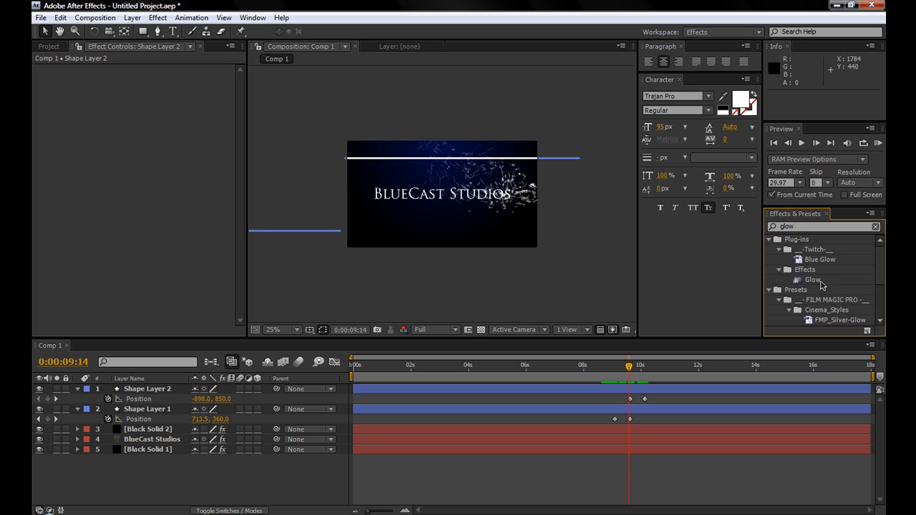
pyautogui.doubleClick(812, 279)
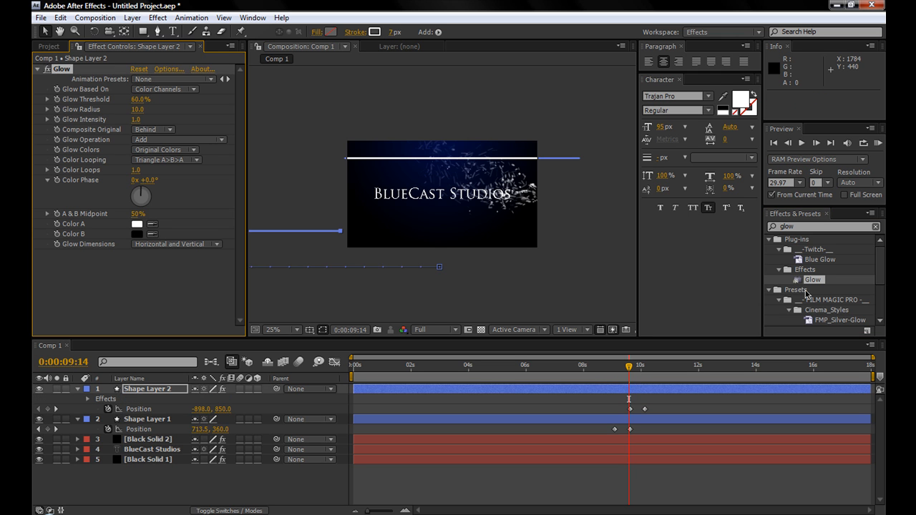
pyautogui.click(149, 418)
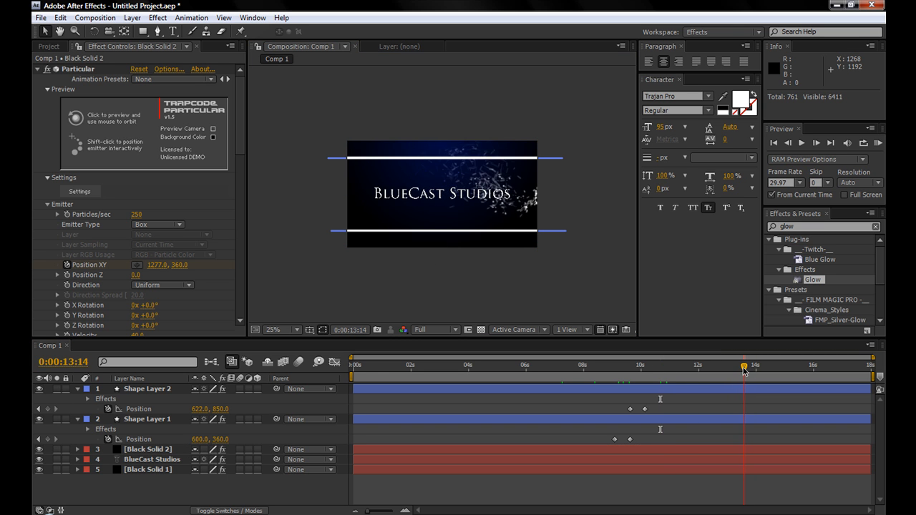
# - Keyframe Shape Layer 2 and the text layer's Position so both sweep upward at the exit
pyautogui.click(146, 389)
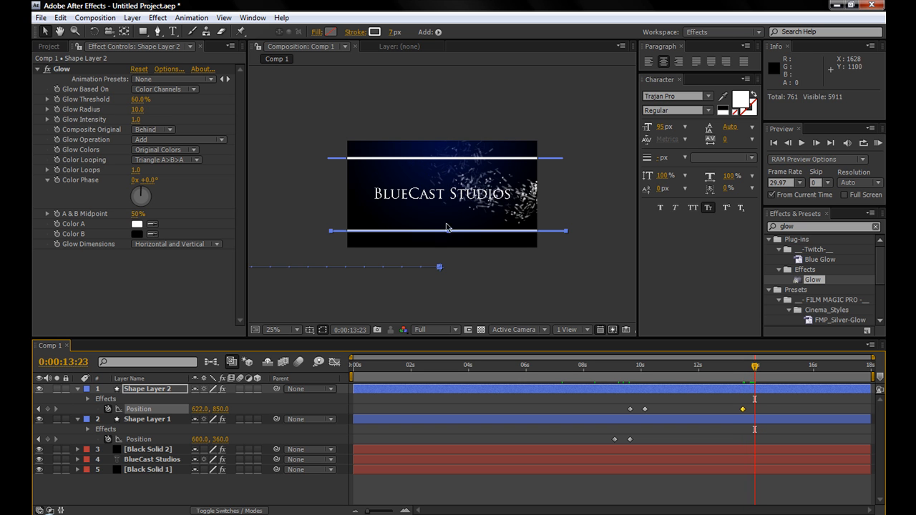
pyautogui.moveTo(441, 231); pyautogui.dragTo(441, 240)
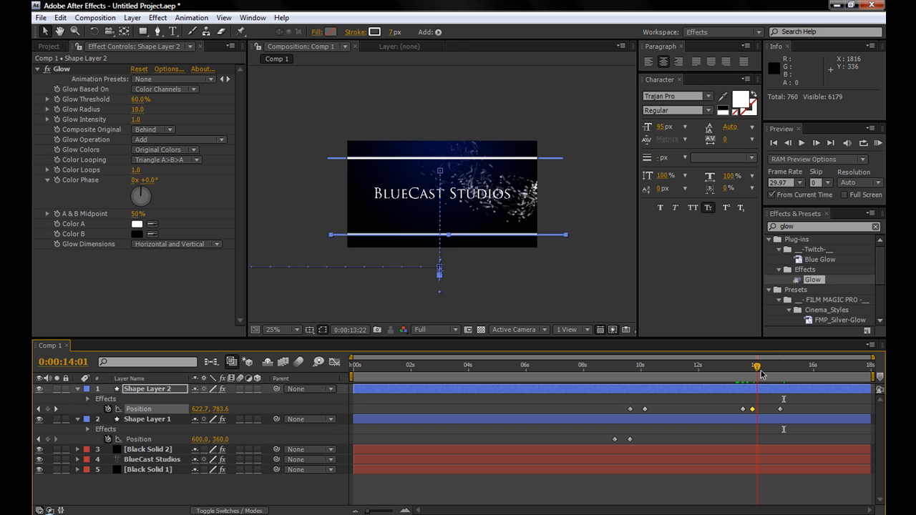
pyautogui.click(764, 381)
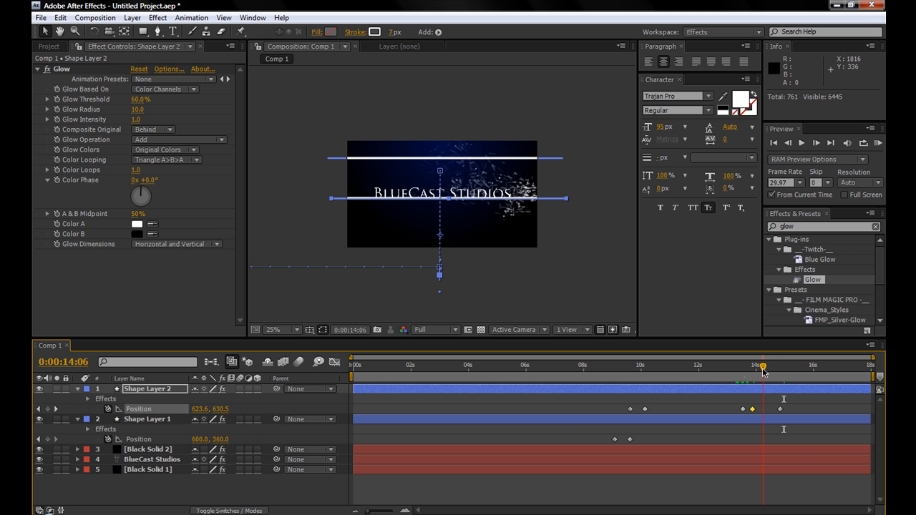
pyautogui.click(143, 461)
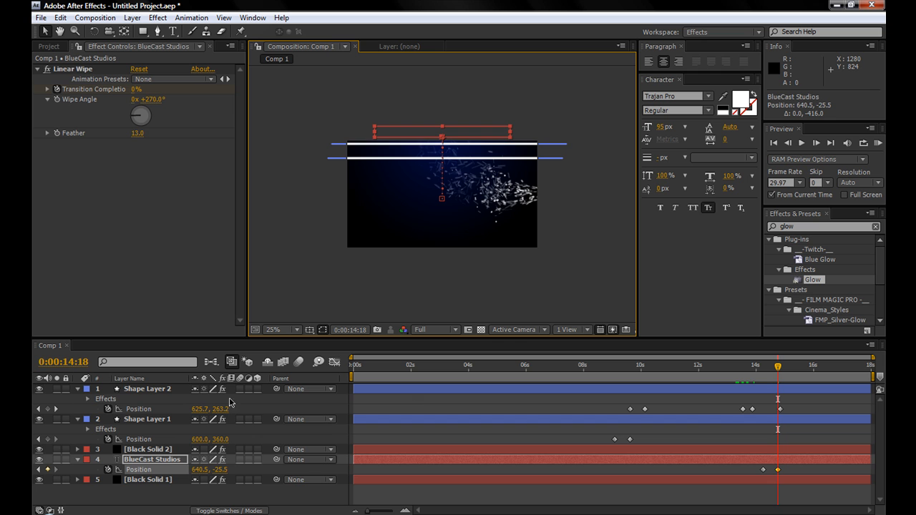
# - Finish the line's upward move and keyframe Linear Wipe Transition Completion to wipe the title out
pyautogui.click(146, 390)
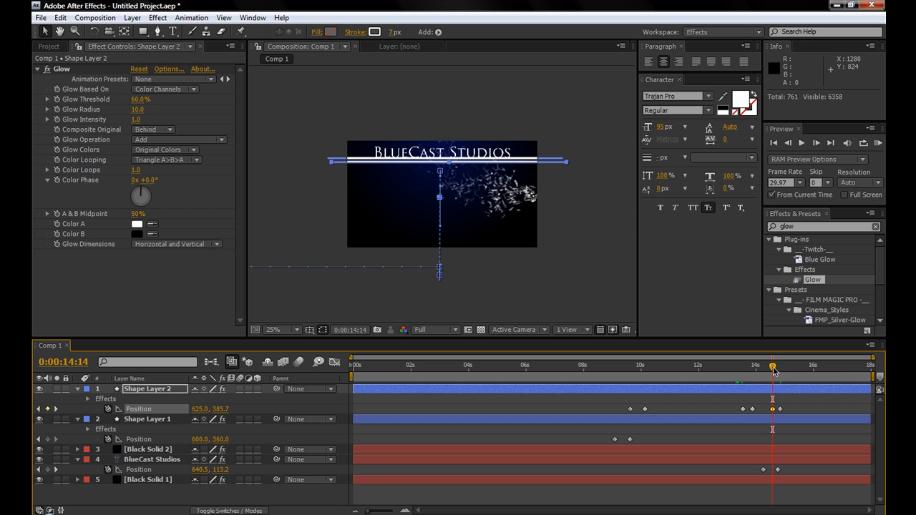
pyautogui.moveTo(774, 366); pyautogui.dragTo(779, 365)
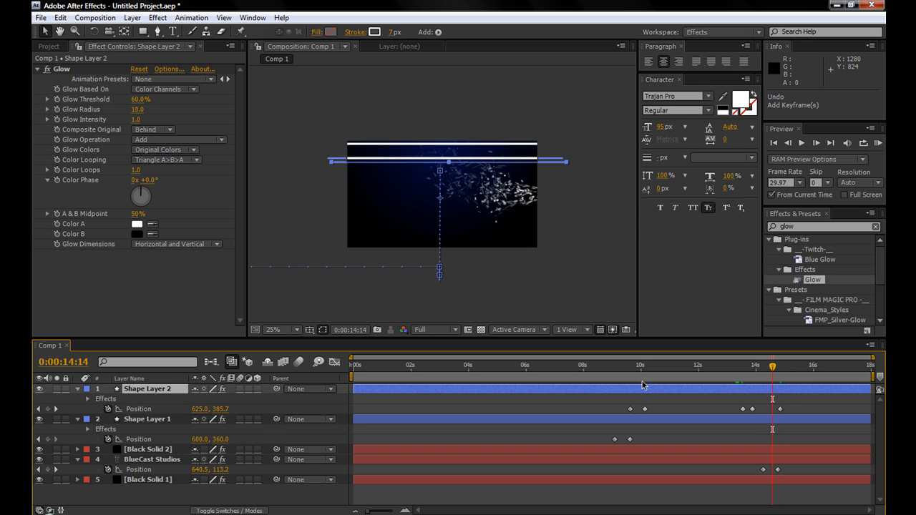
pyautogui.click(142, 419)
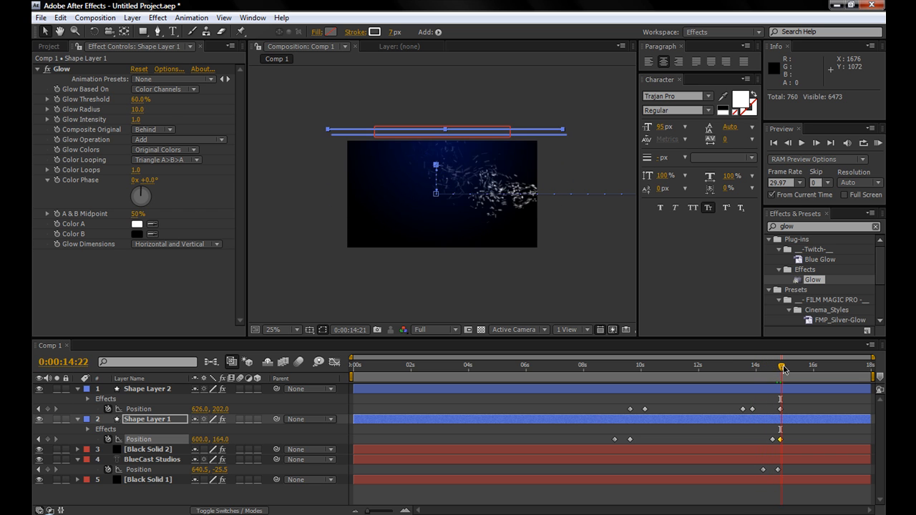
# - After the wipe, keyframe Black Solid 2's Particular Particles/sec down to 0
pyautogui.click(782, 378)
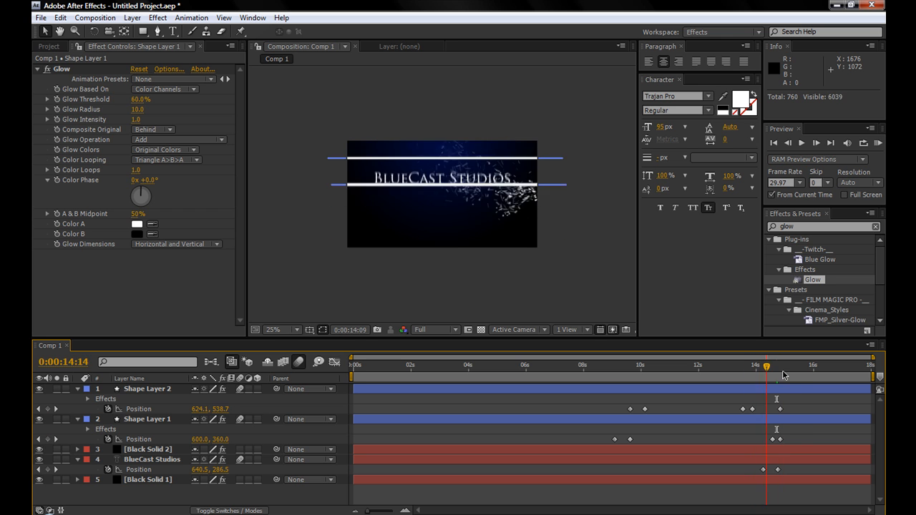
pyautogui.click(808, 373)
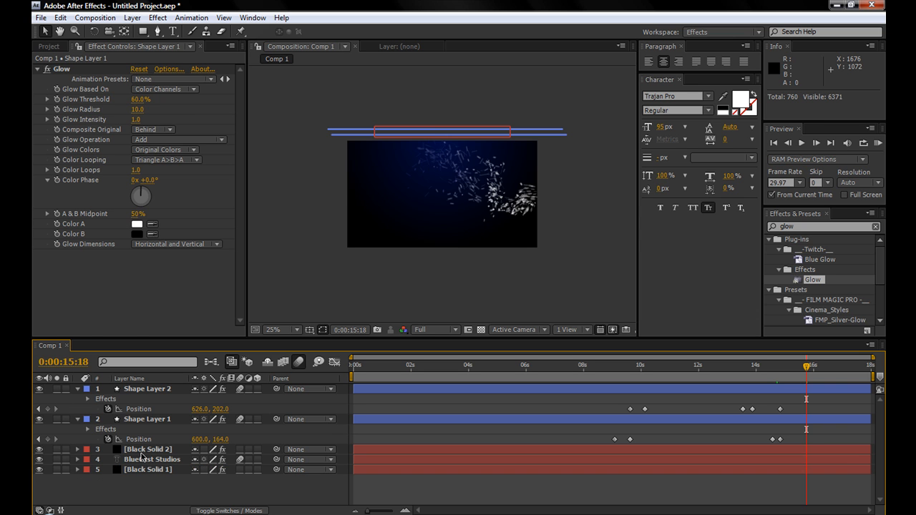
pyautogui.click(148, 449)
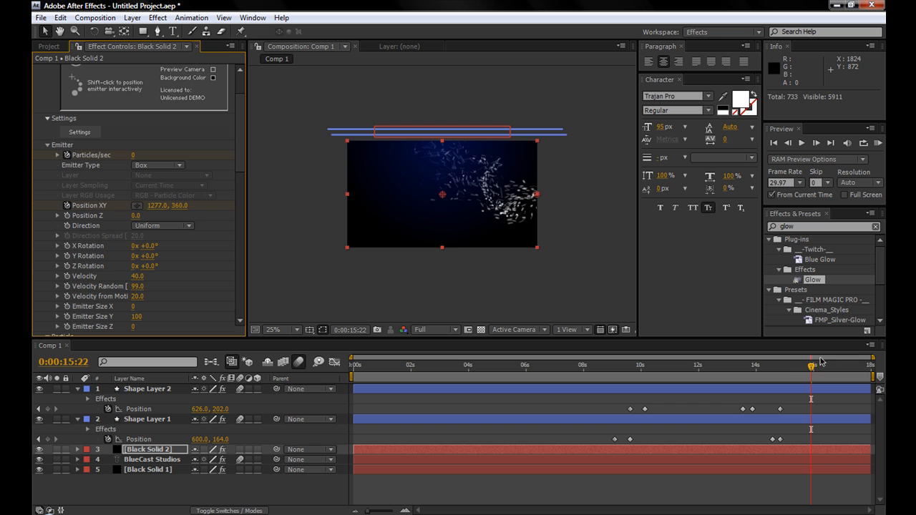
pyautogui.click(753, 365)
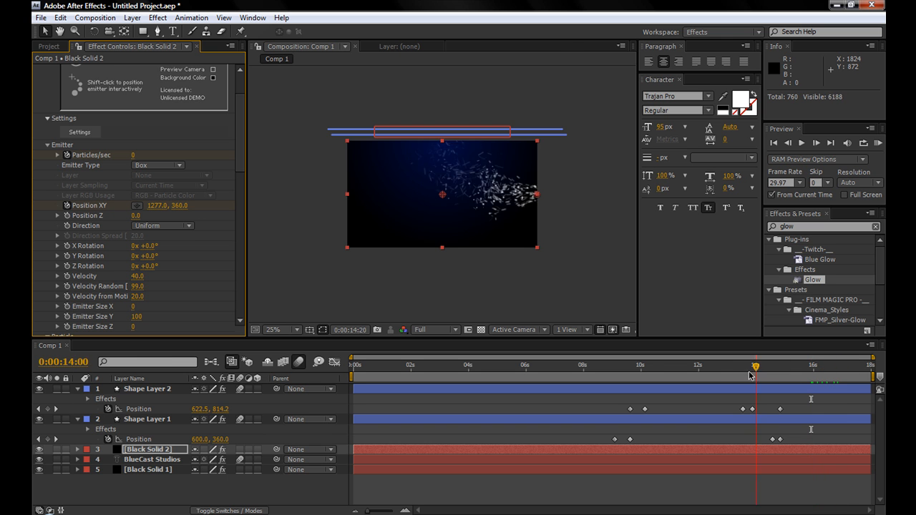
pyautogui.click(348, 381)
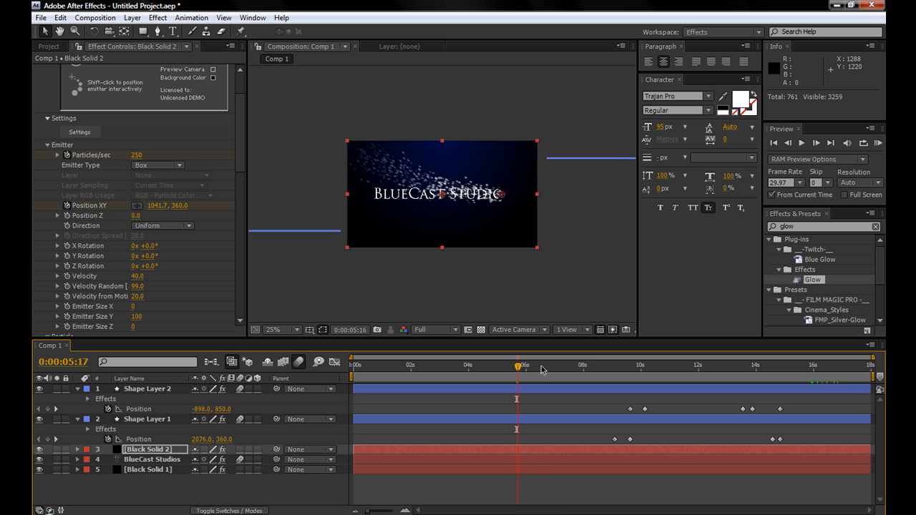
pyautogui.click(719, 371)
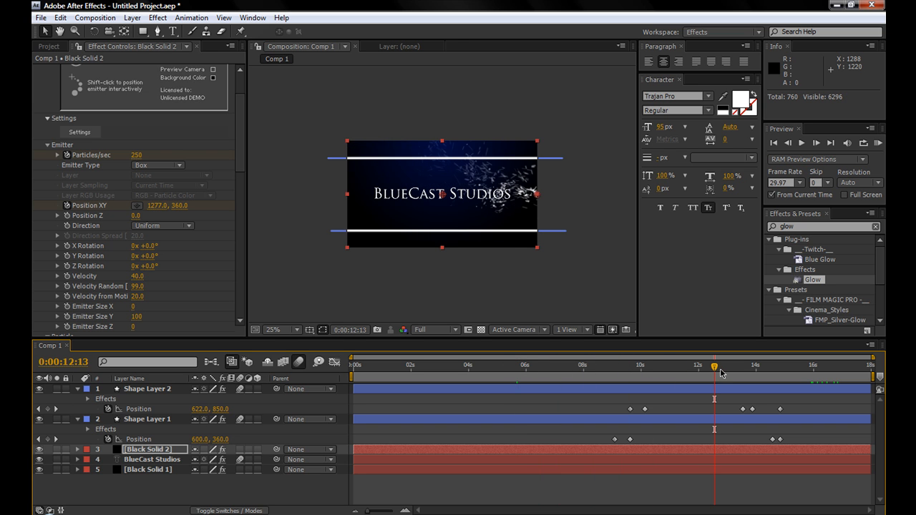
pyautogui.moveTo(714, 372)
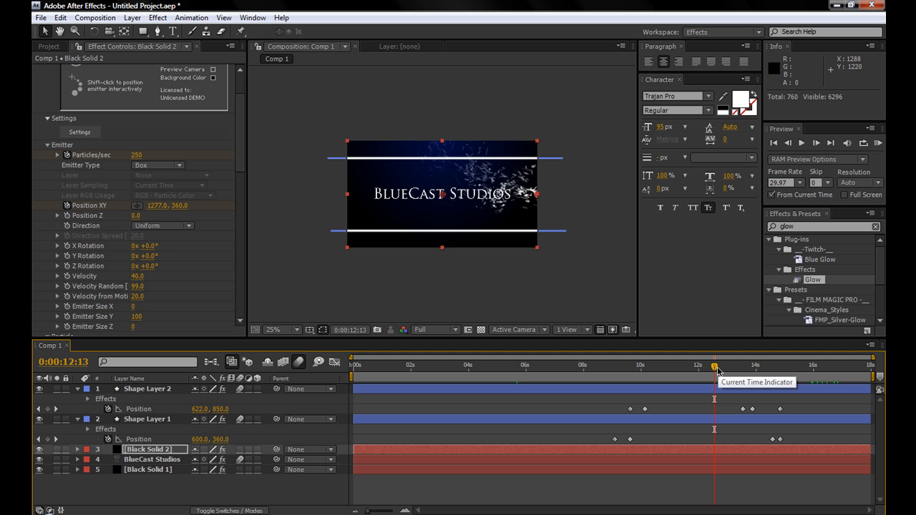
pyautogui.moveTo(724, 372)
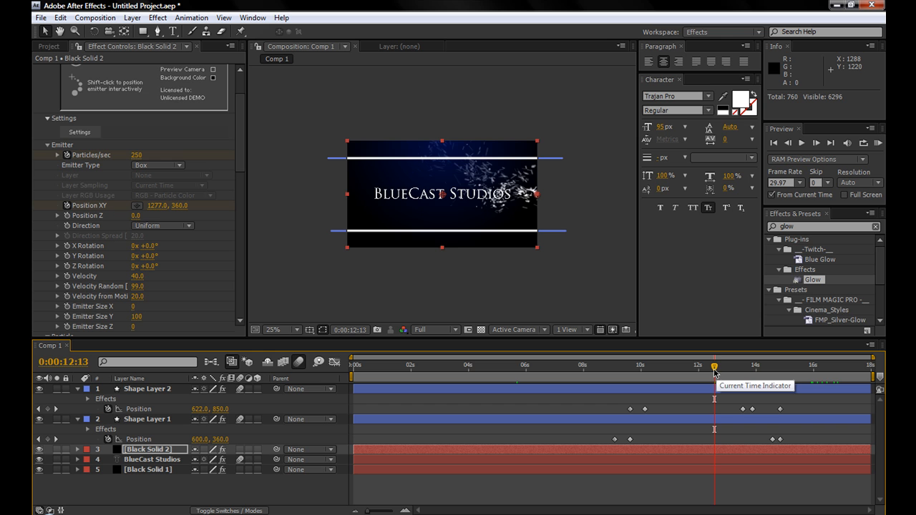
pyautogui.moveTo(713, 367); pyautogui.dragTo(734, 366)
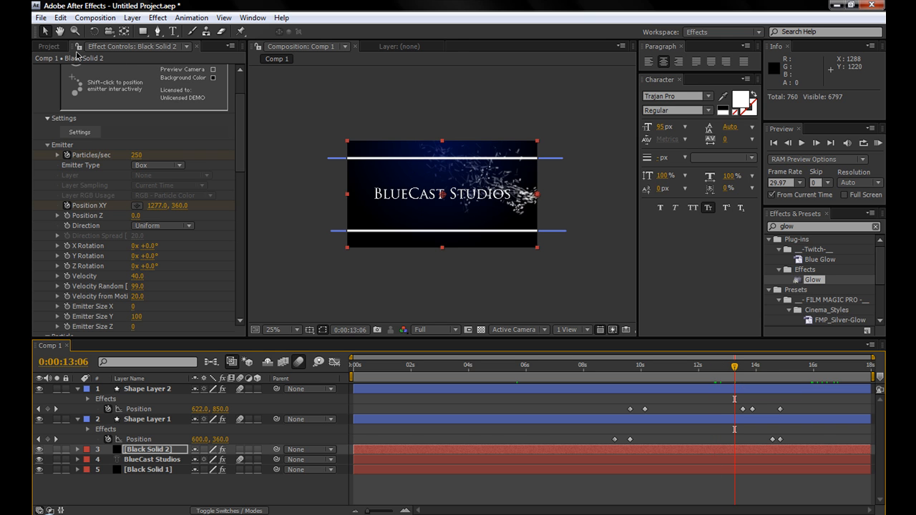